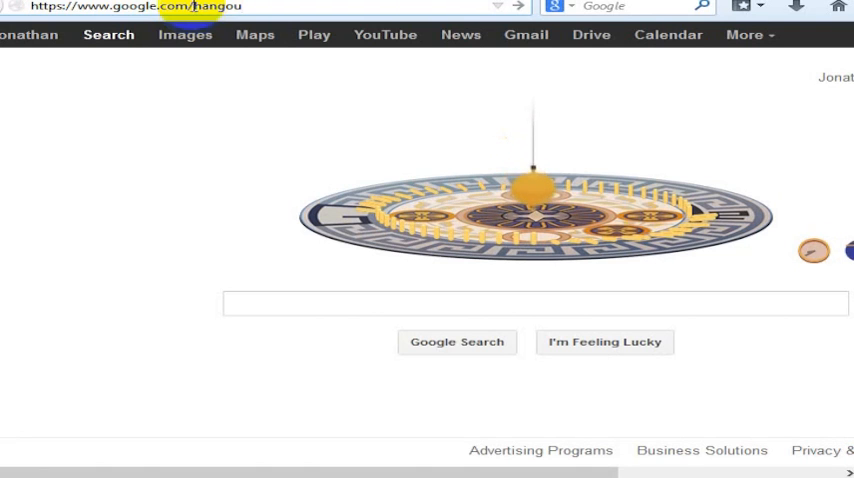
Switch to the Gmail tab showing the 'YouTube channel videos' email.
{"action": "left_click", "coordinate": [526, 34]}
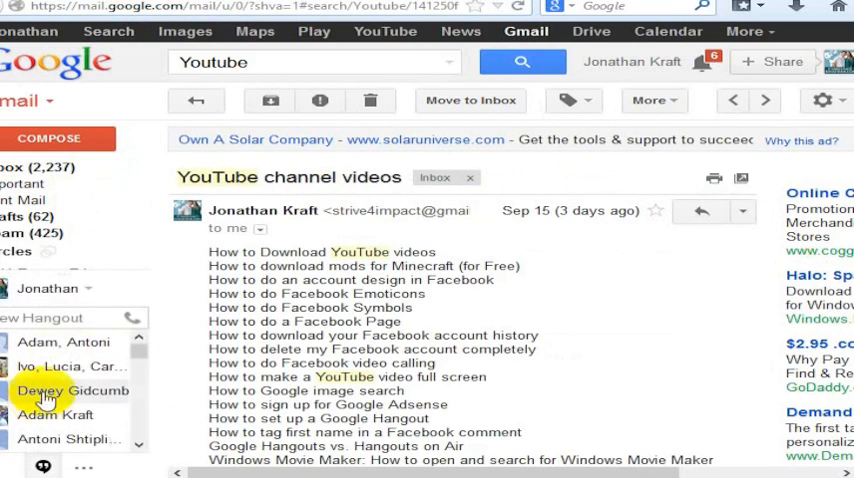
Open the group Hangout chat with Adam and Antoni from the sidebar.
{"action": "left_click", "coordinate": [64, 342]}
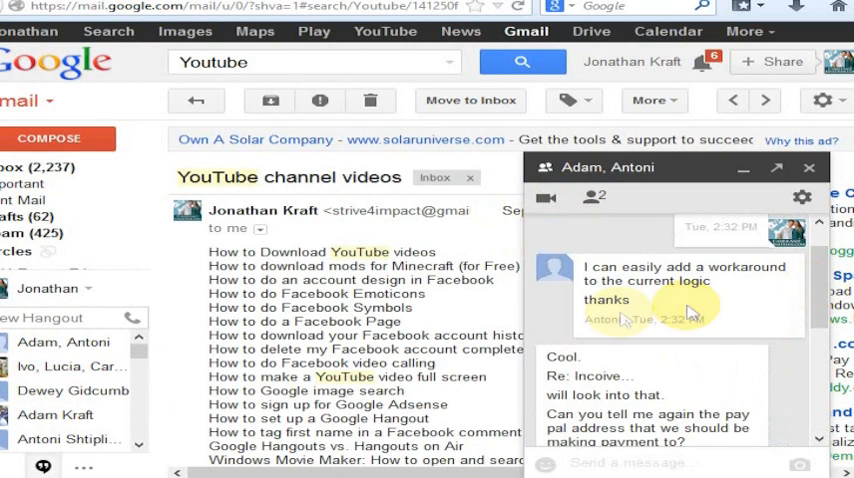
{"action": "mouse_move", "coordinate": [616, 318]}
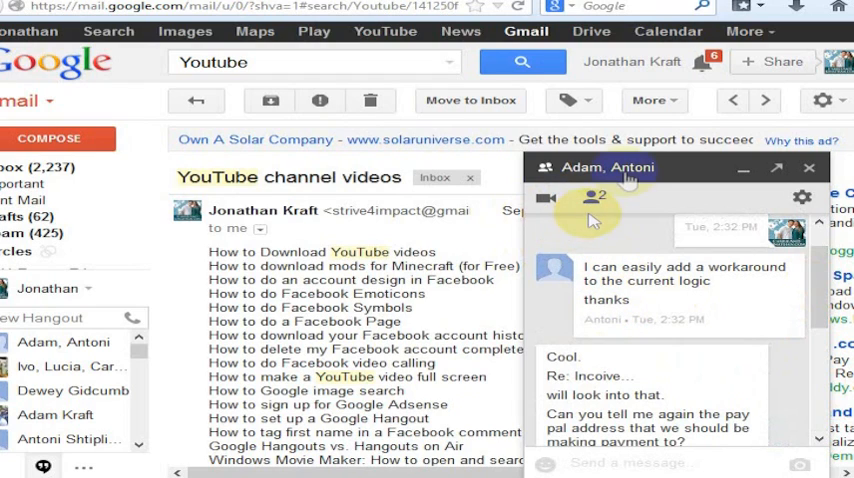
{"action": "mouse_move", "coordinate": [592, 196]}
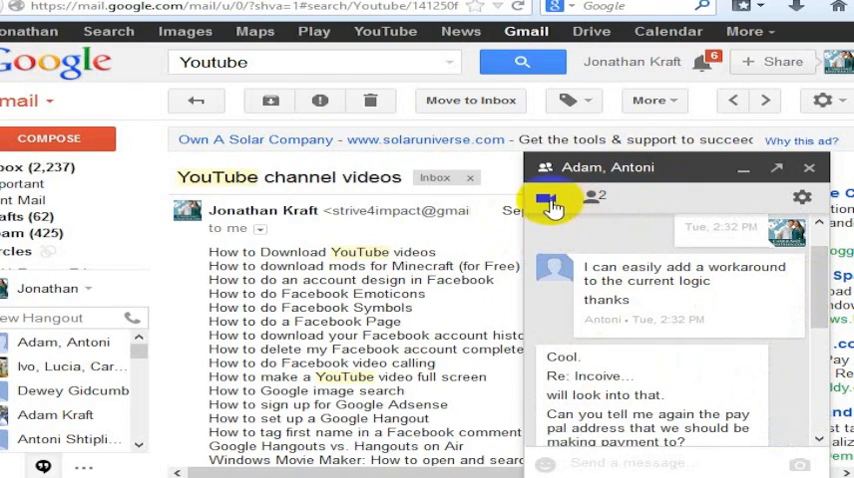
{"action": "mouse_move", "coordinate": [548, 200]}
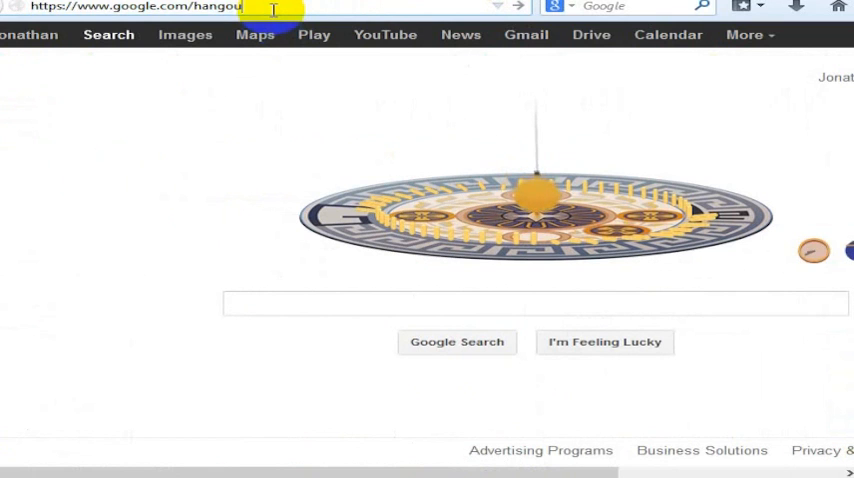
Load google.com/hangouts and look over the Hangouts info page.
{"action": "key", "text": "Return"}
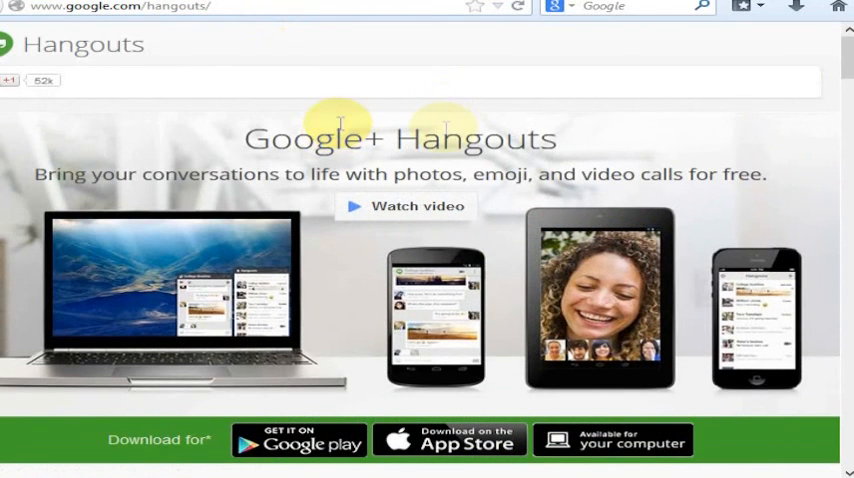
{"action": "scroll", "scroll_direction": "down", "scroll_amount": 3}
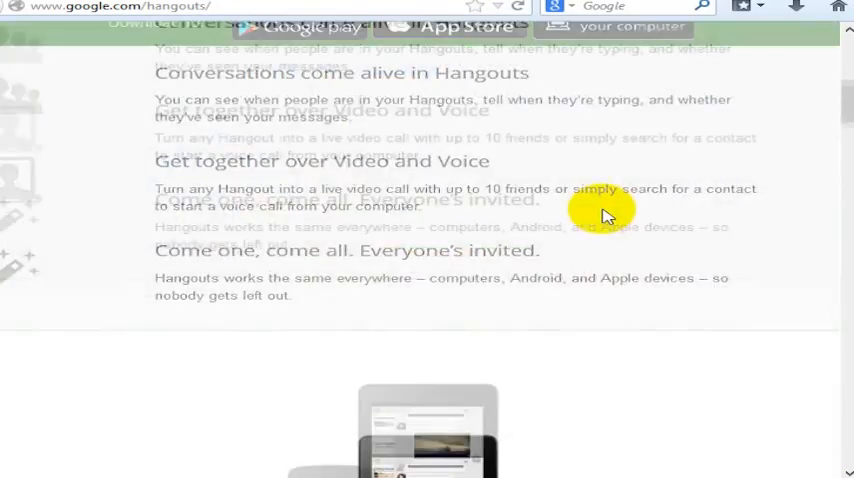
{"action": "scroll", "scroll_direction": "up", "scroll_amount": 3}
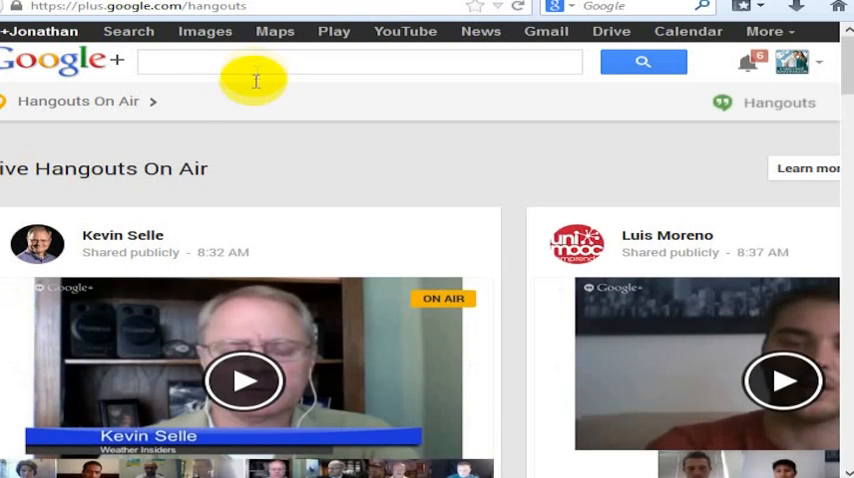
{"action": "mouse_move", "coordinate": [176, 104]}
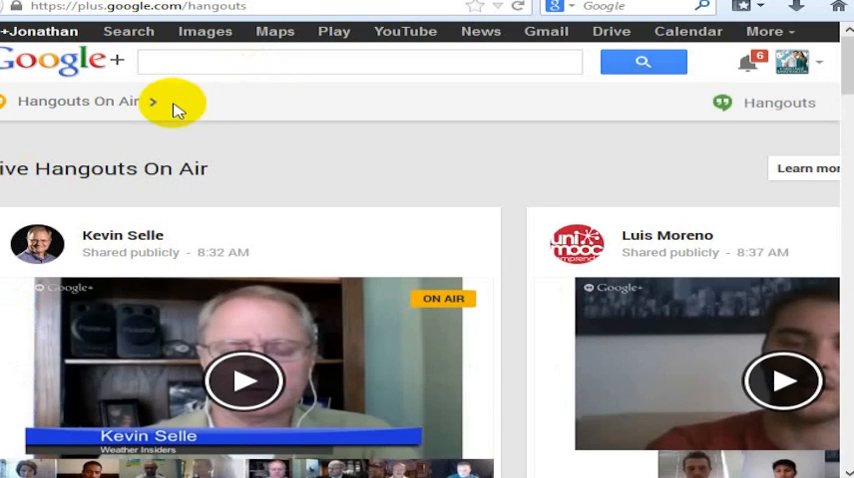